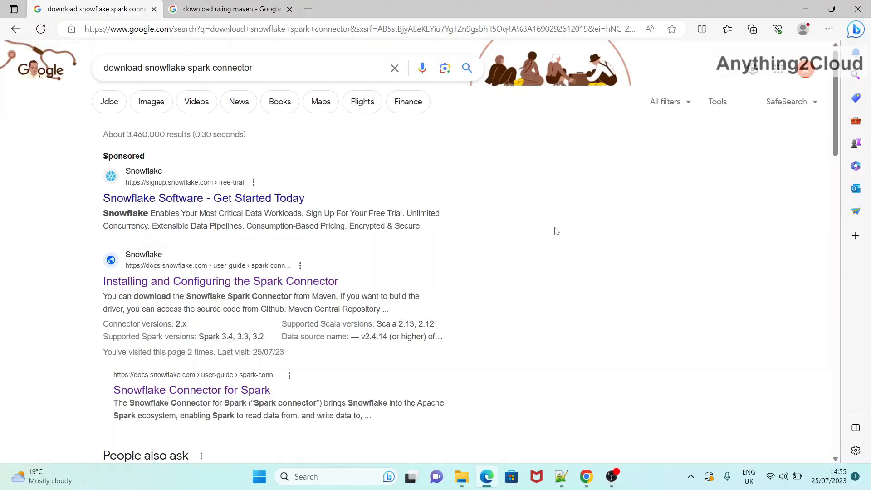
{"action": "mouse_move", "coordinate": [553, 231]}
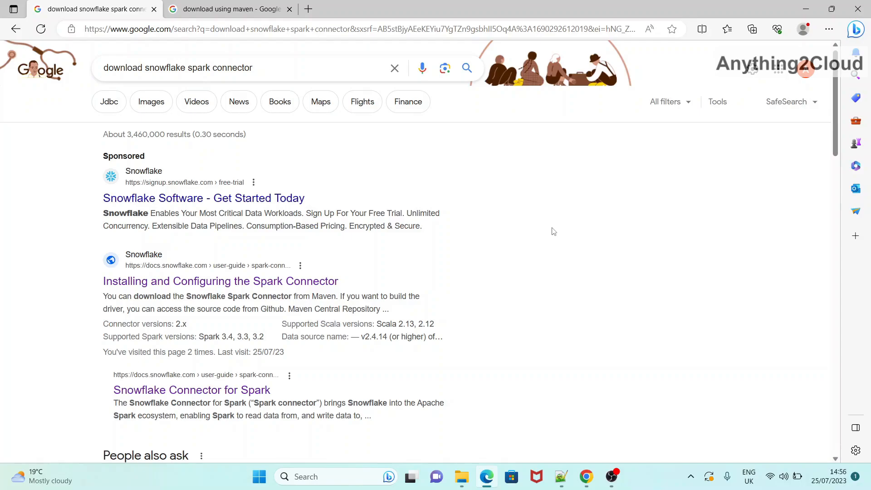
{"action": "mouse_move", "coordinate": [538, 229]}
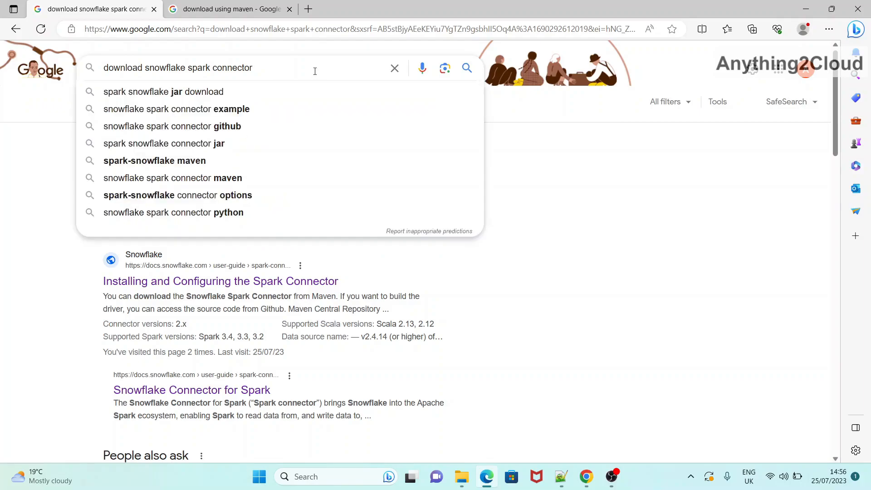
- Rerun the 'download snowflake spark connector' search and scroll to the mvnrepository Spark Snowflake result
{"action": "left_click", "coordinate": [466, 67]}
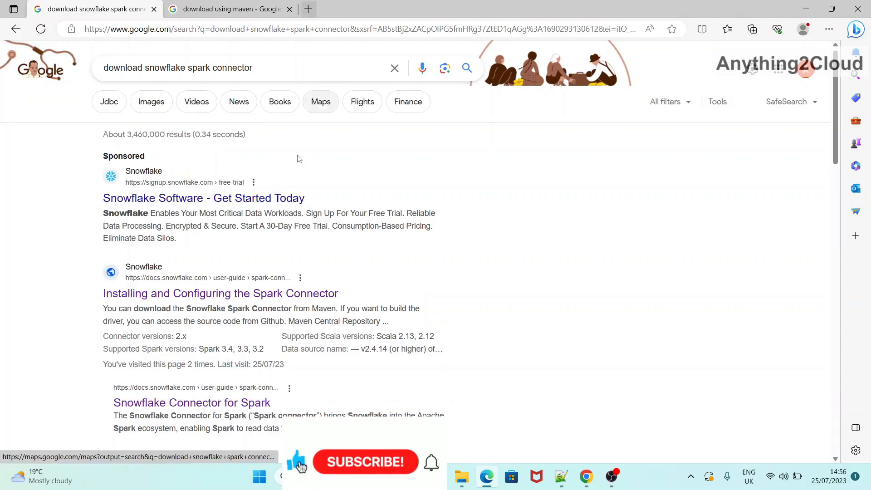
{"action": "scroll", "scroll_direction": "down", "scroll_amount": 3}
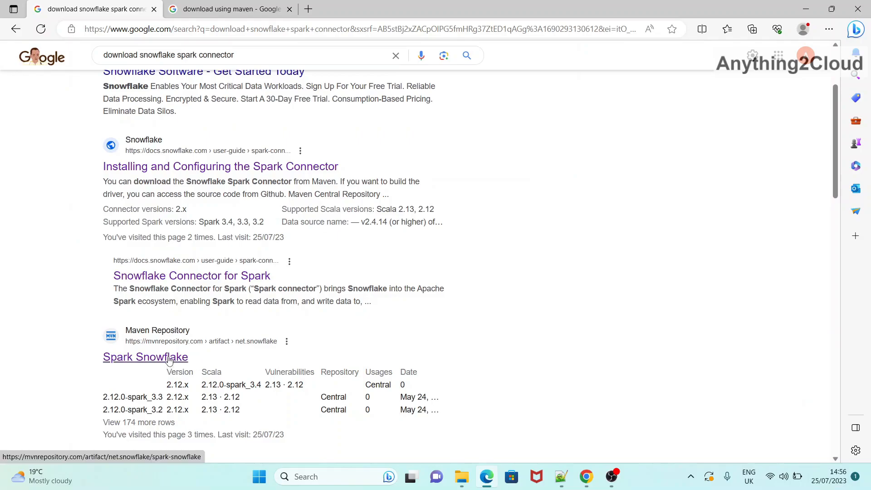
- Open the Spark Snowflake artifact page in a new tab and scroll through its versions table
{"action": "left_click", "coordinate": [145, 356]}
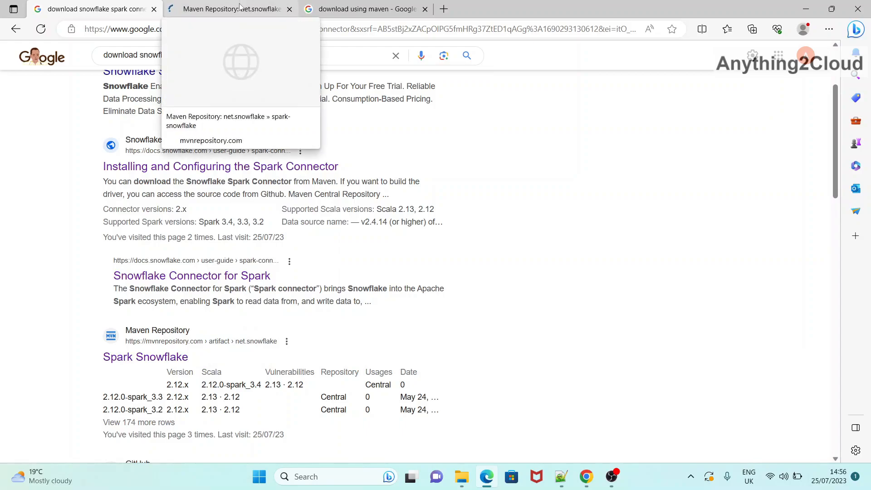
{"action": "left_click", "coordinate": [231, 9]}
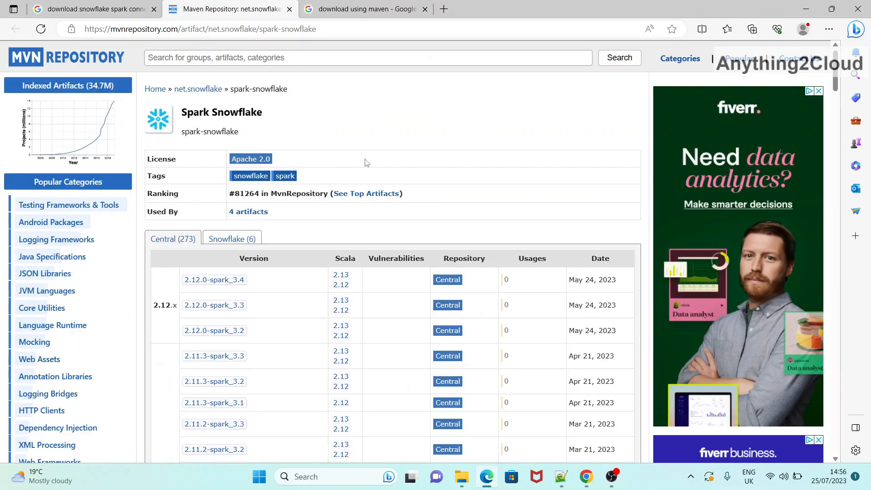
{"action": "scroll", "scroll_direction": "down", "scroll_amount": 3}
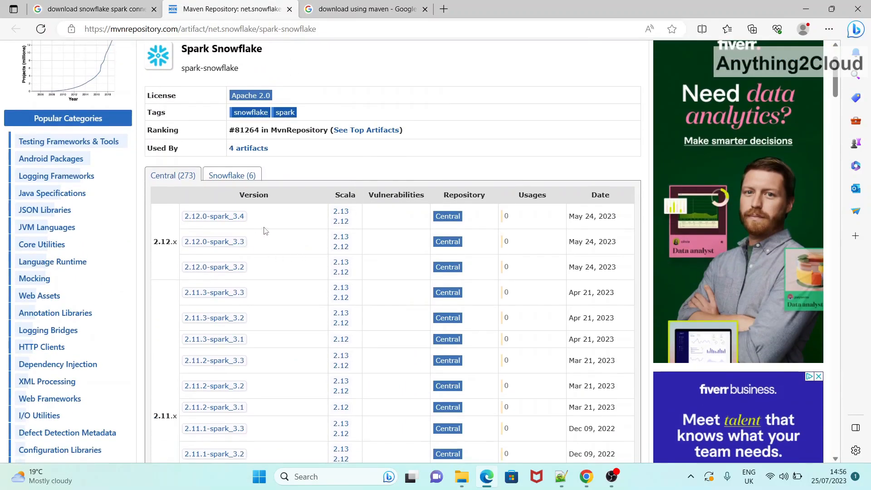
{"action": "scroll", "scroll_direction": "down", "scroll_amount": 3}
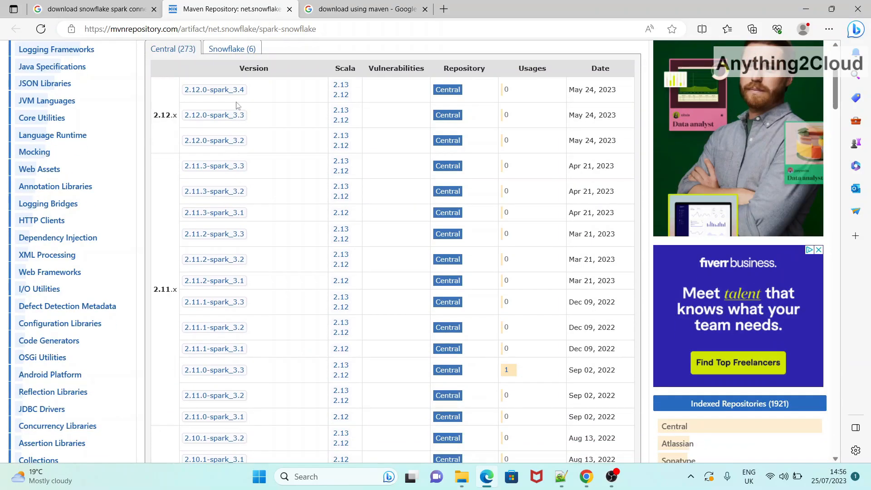
{"action": "mouse_move", "coordinate": [245, 104]}
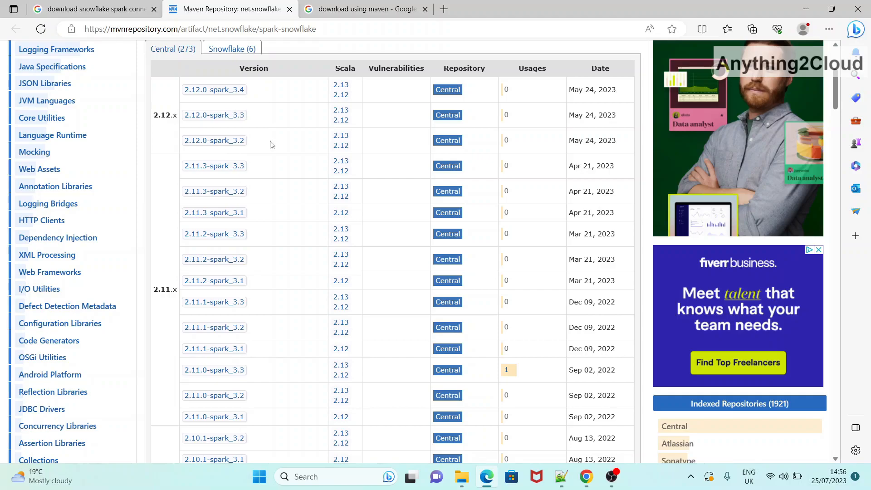
{"action": "scroll", "scroll_direction": "down", "scroll_amount": 3}
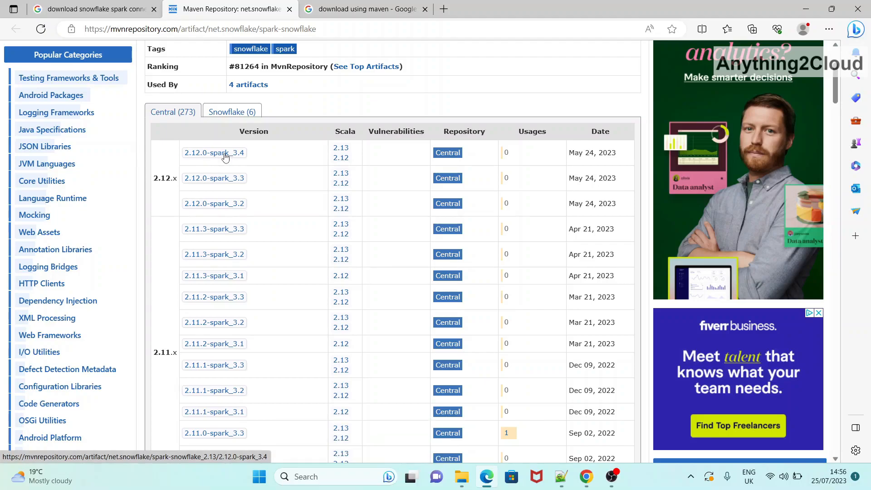
- View the 2.12.0-spark_3.4 version details, then return to the 'download using maven' results
{"action": "left_click", "coordinate": [214, 152]}
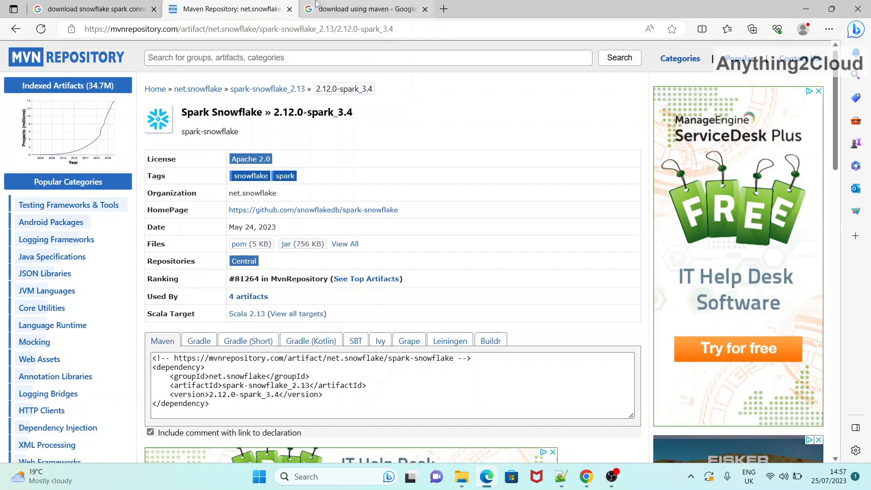
{"action": "left_click", "coordinate": [363, 9]}
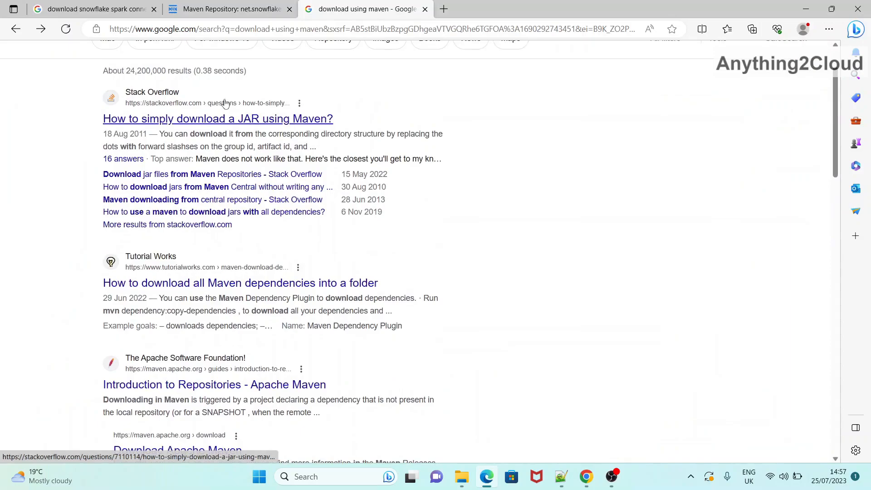
- Open the jar-download.com Online Maven download tool result in a new tab
{"action": "left_click", "coordinate": [222, 67]}
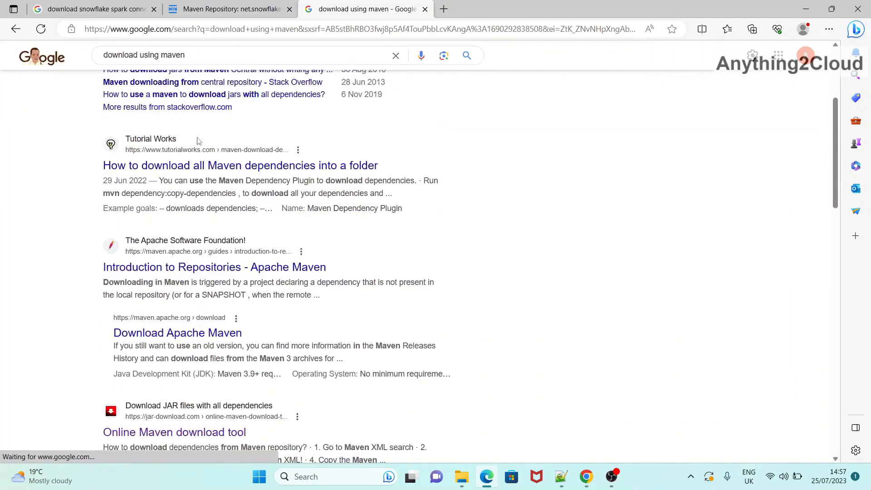
{"action": "scroll", "scroll_direction": "down", "scroll_amount": 3}
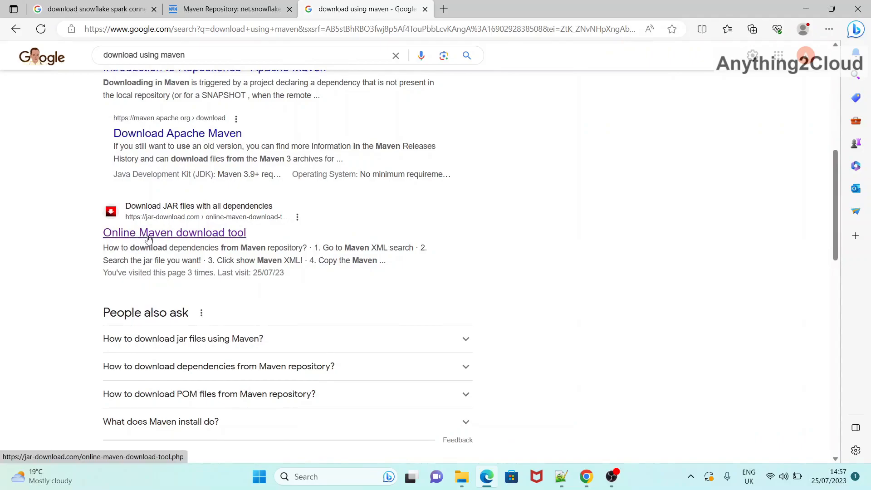
{"action": "right_click", "coordinate": [174, 233]}
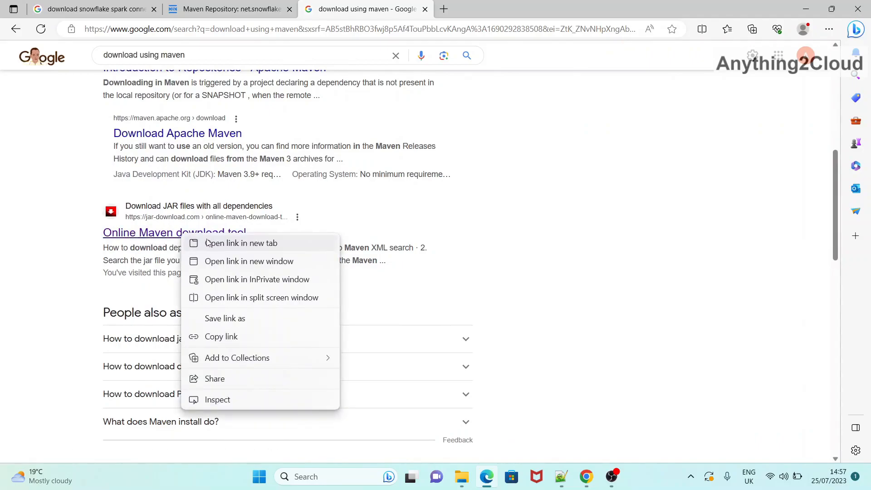
{"action": "left_click", "coordinate": [240, 243]}
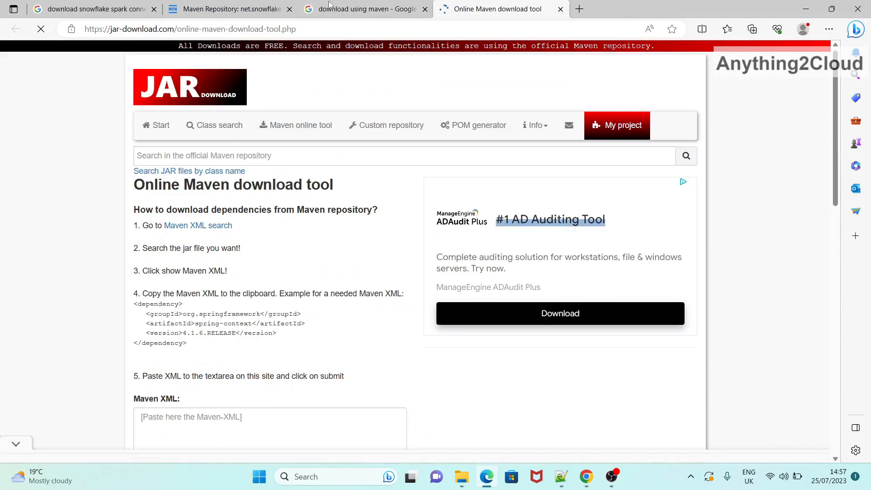
- Paste the spark-snowflake 2.12.0-spark_3.4 Maven XML into jar-download.com and submit it
{"action": "left_click", "coordinate": [228, 10]}
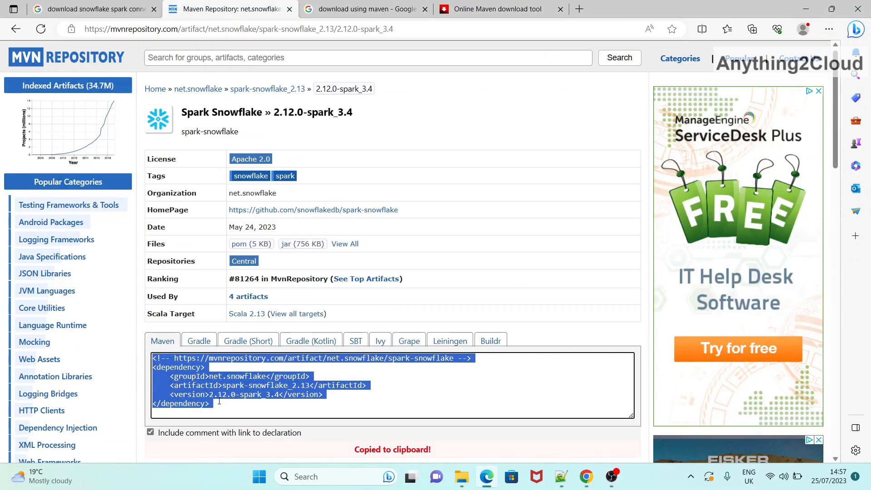
{"action": "left_click", "coordinate": [497, 9]}
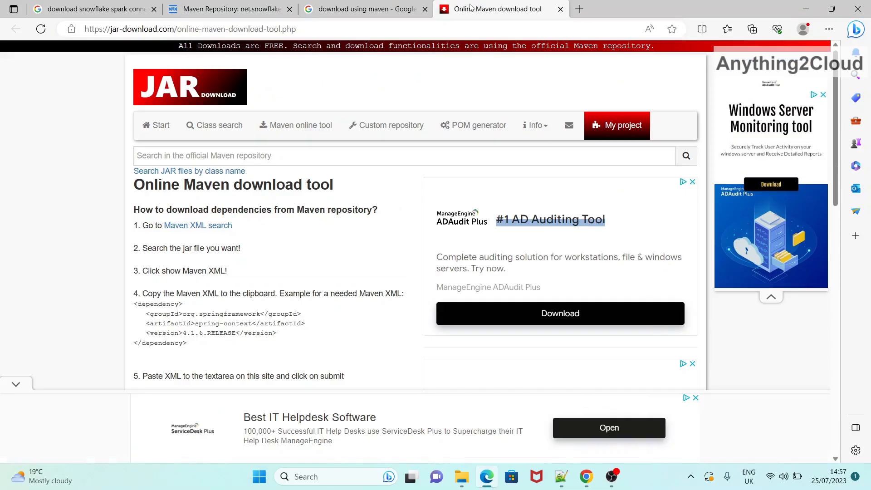
{"action": "scroll", "scroll_direction": "down", "scroll_amount": 3}
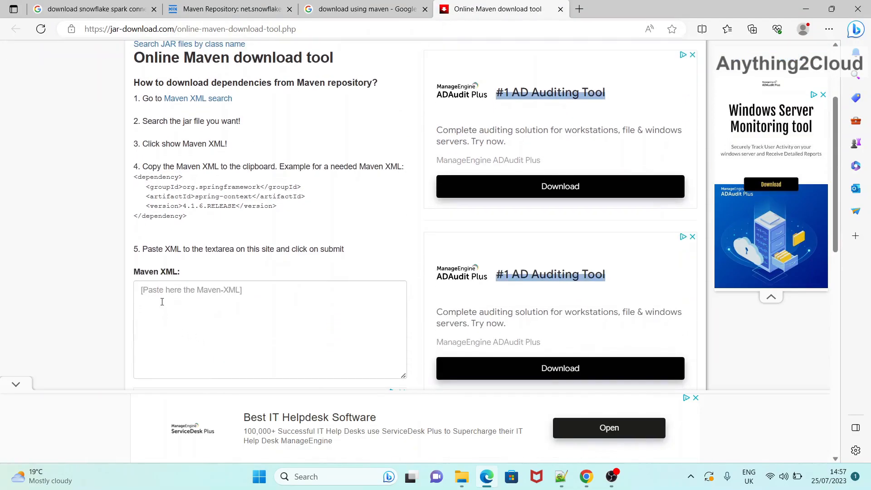
{"action": "type", "text": "<!-- https://mvnrepository.com/artifact/net.snowflake/spark-snowflake -->"}
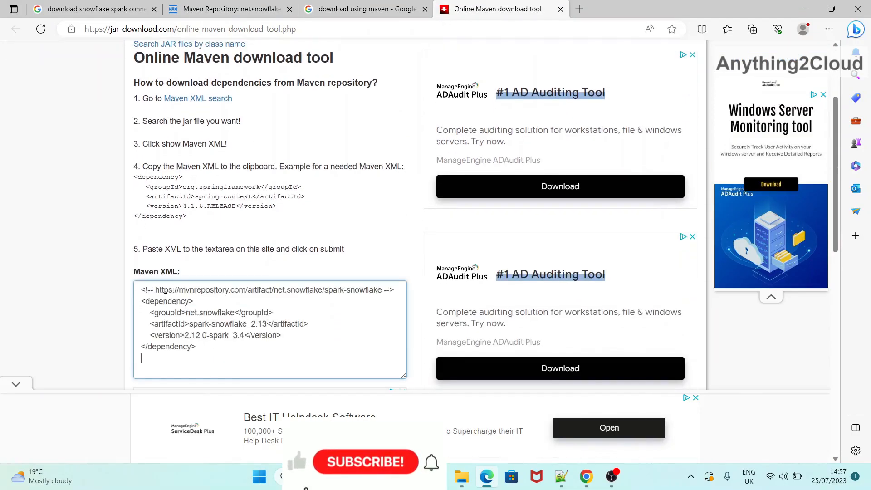
{"action": "scroll", "scroll_direction": "down", "scroll_amount": 3}
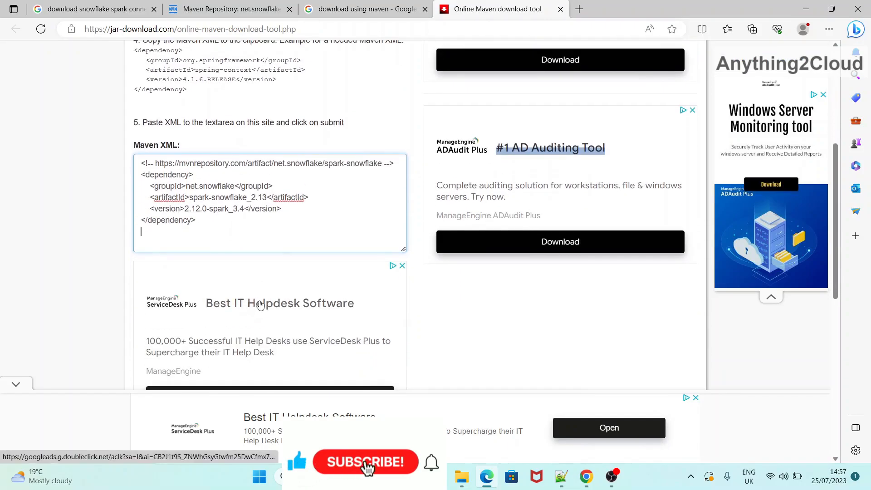
{"action": "scroll", "scroll_direction": "down", "scroll_amount": 3}
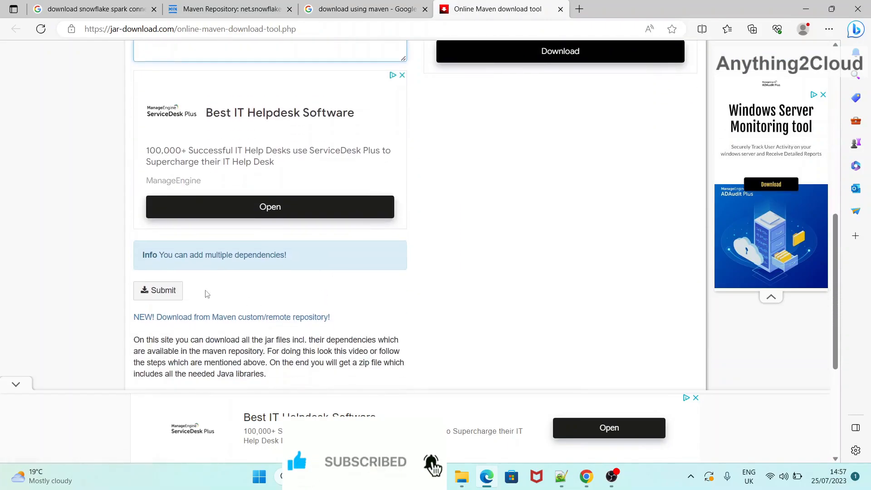
{"action": "left_click", "coordinate": [559, 50]}
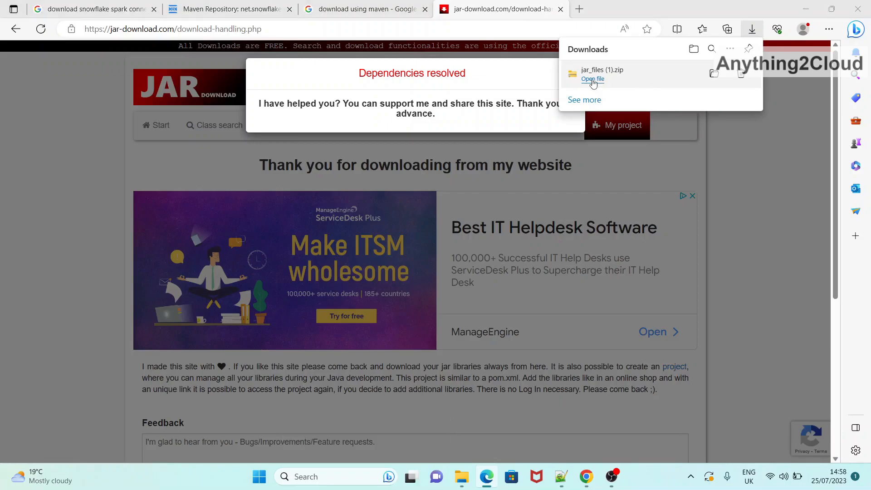
- Open jar_files (1).zip, widen the Name column, and select the snowflake-jdbc and spark-snowflake JARs
{"action": "left_click", "coordinate": [592, 79]}
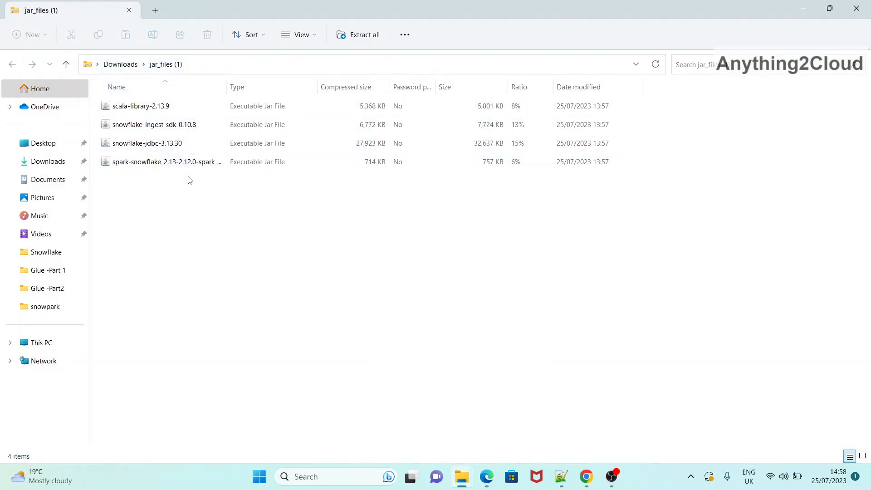
{"action": "left_click", "coordinate": [140, 106]}
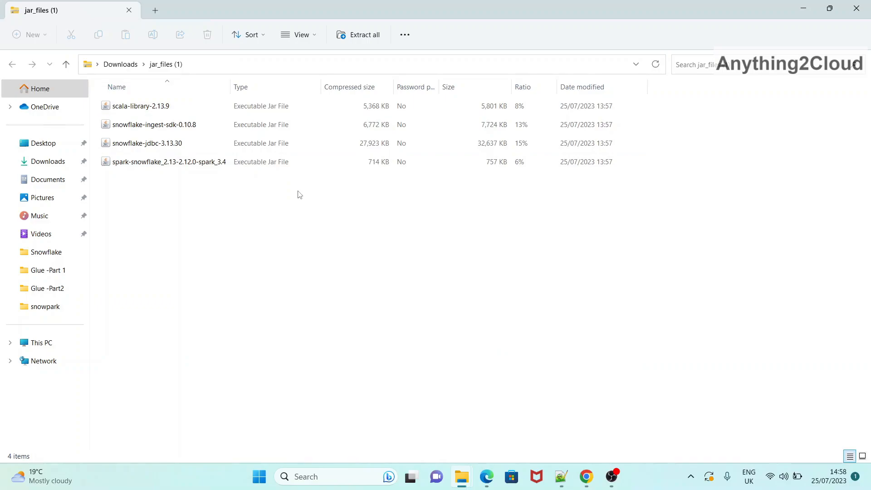
{"action": "mouse_move", "coordinate": [274, 194]}
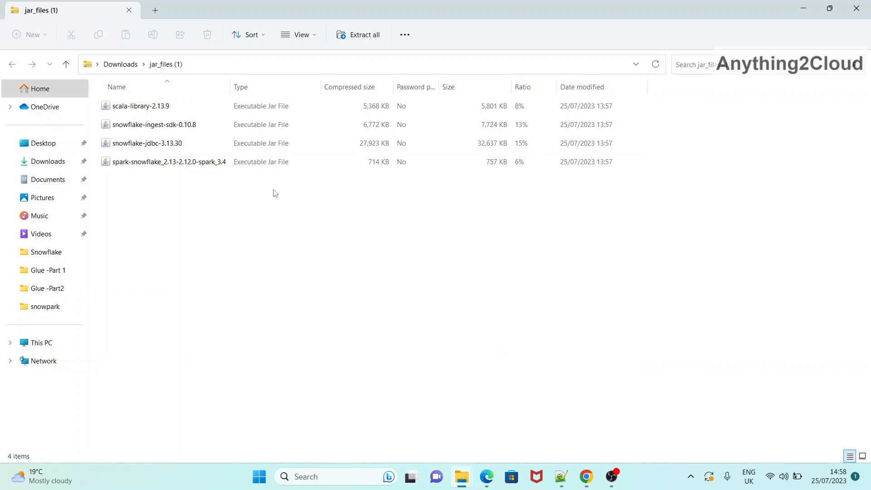
{"action": "left_click", "coordinate": [147, 143]}
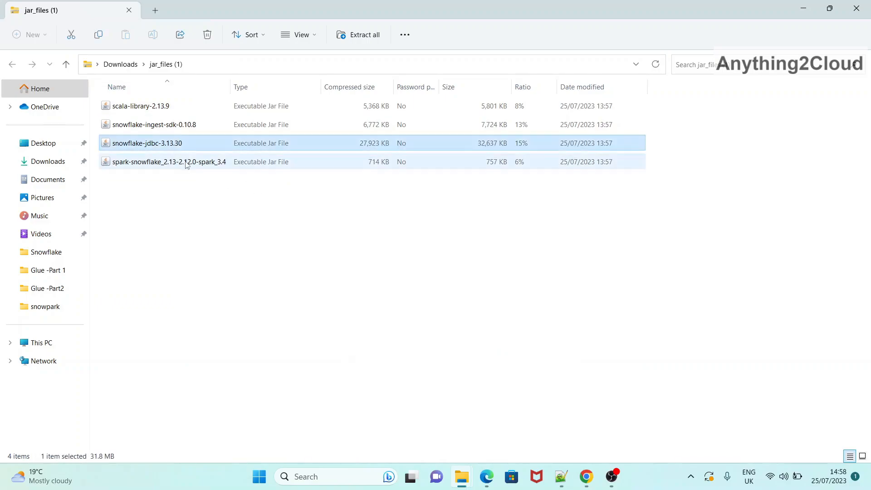
{"action": "left_click", "coordinate": [169, 162]}
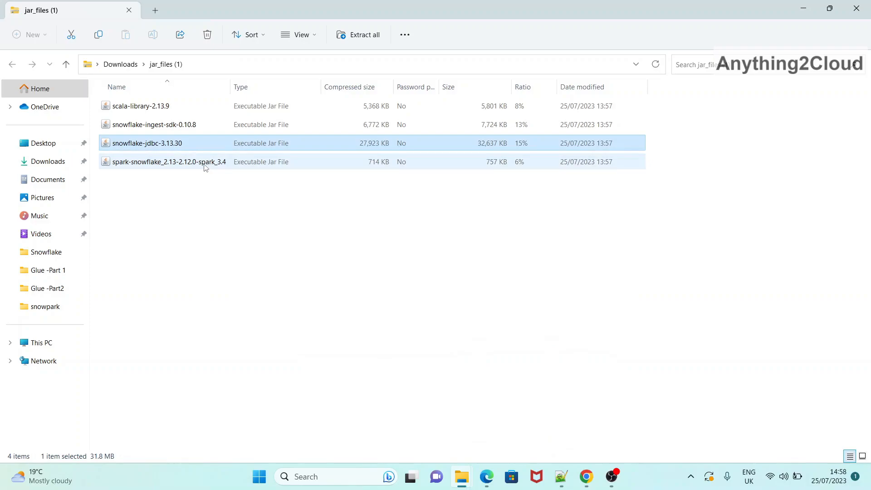
{"action": "left_click", "coordinate": [166, 161]}
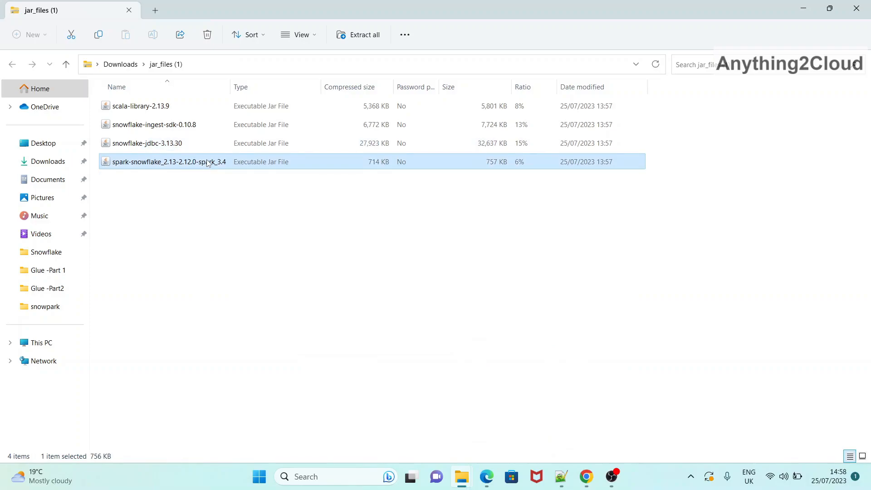